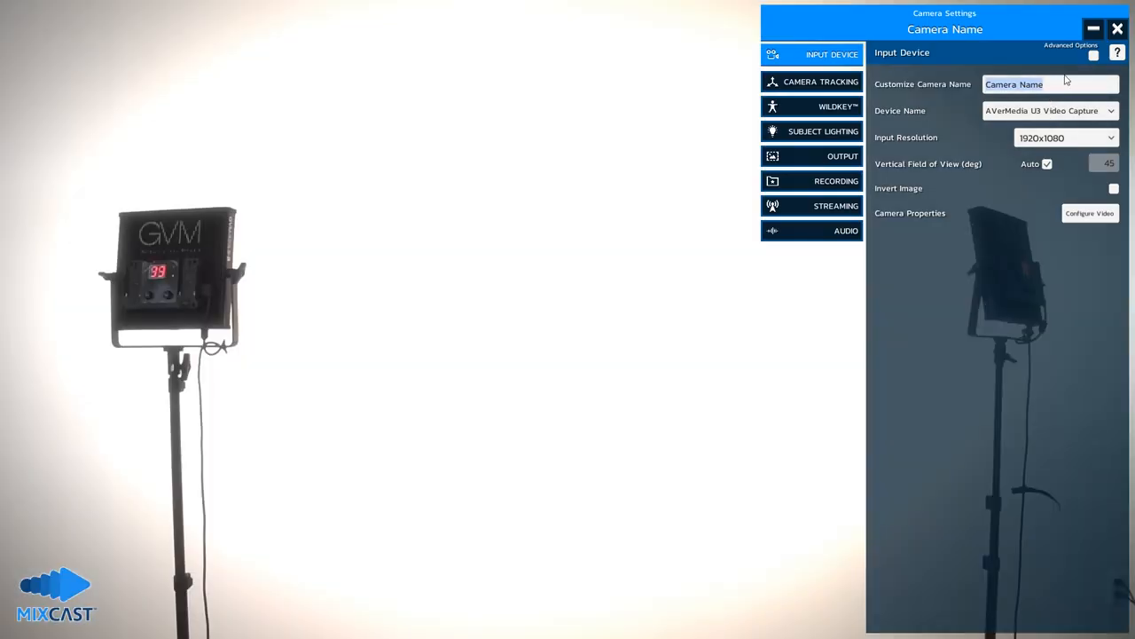
- Rename the camera to 'Camera A' in the Customize Camera Name field
text(Camera A)
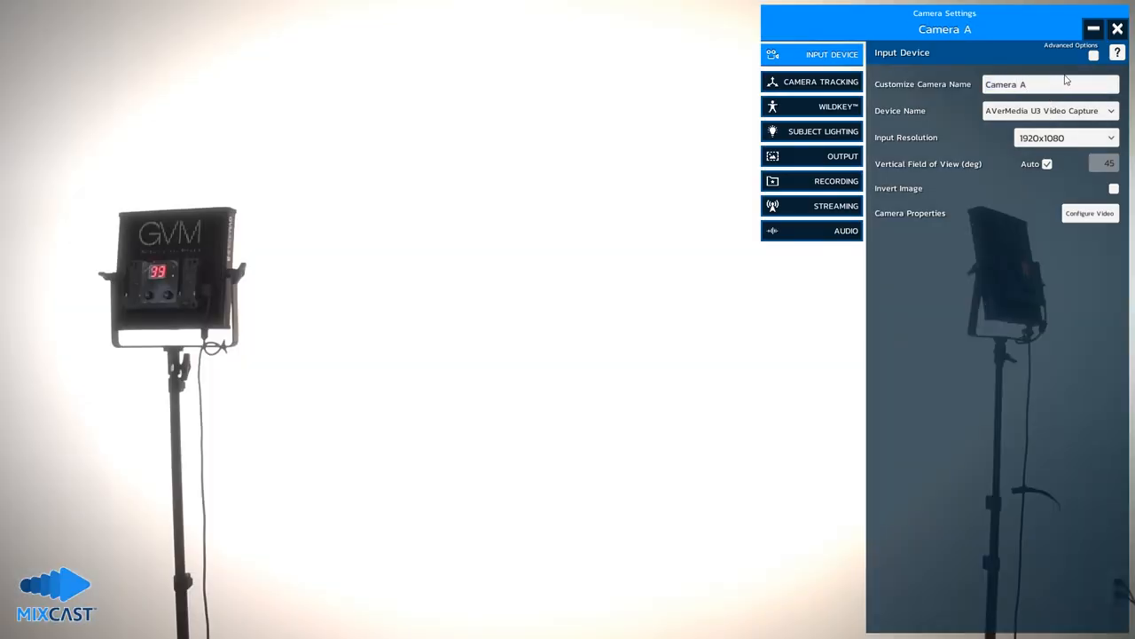
click(1093, 54)
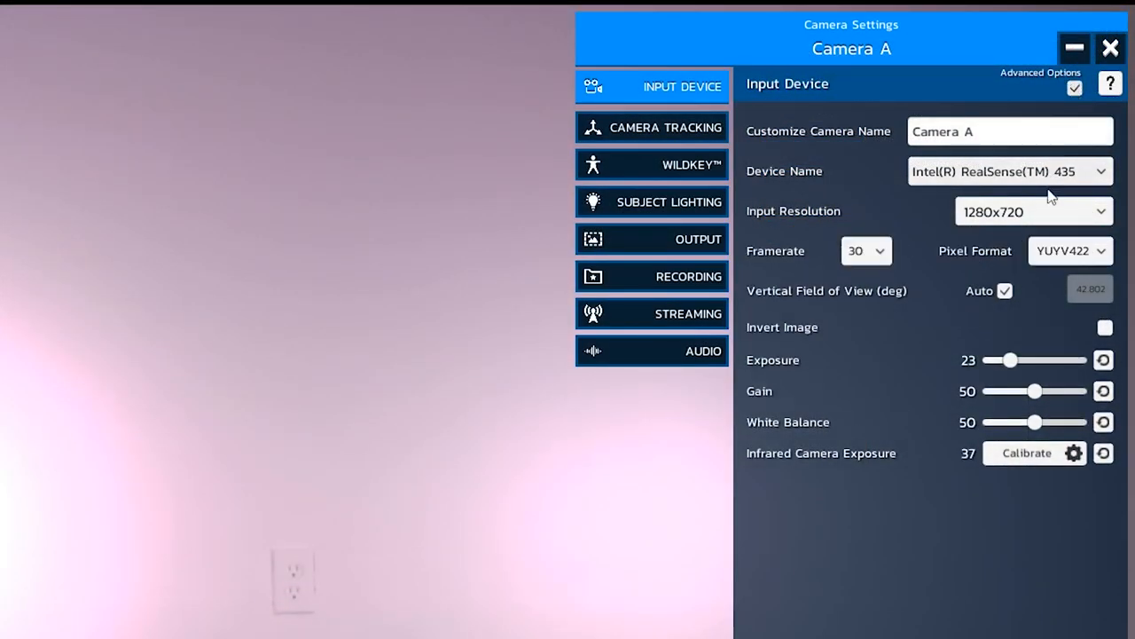
- Raise exposure to maximum, lower white balance to 27, then reset white balance to default 50
drag(1012, 360, 1079, 360)
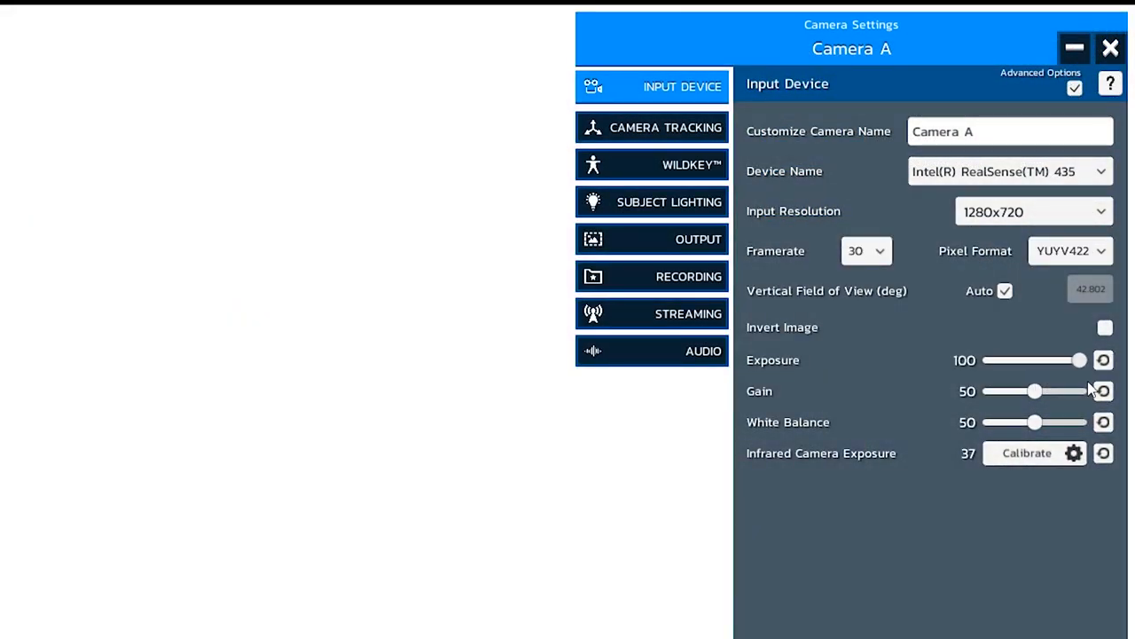
drag(1036, 390, 1057, 391)
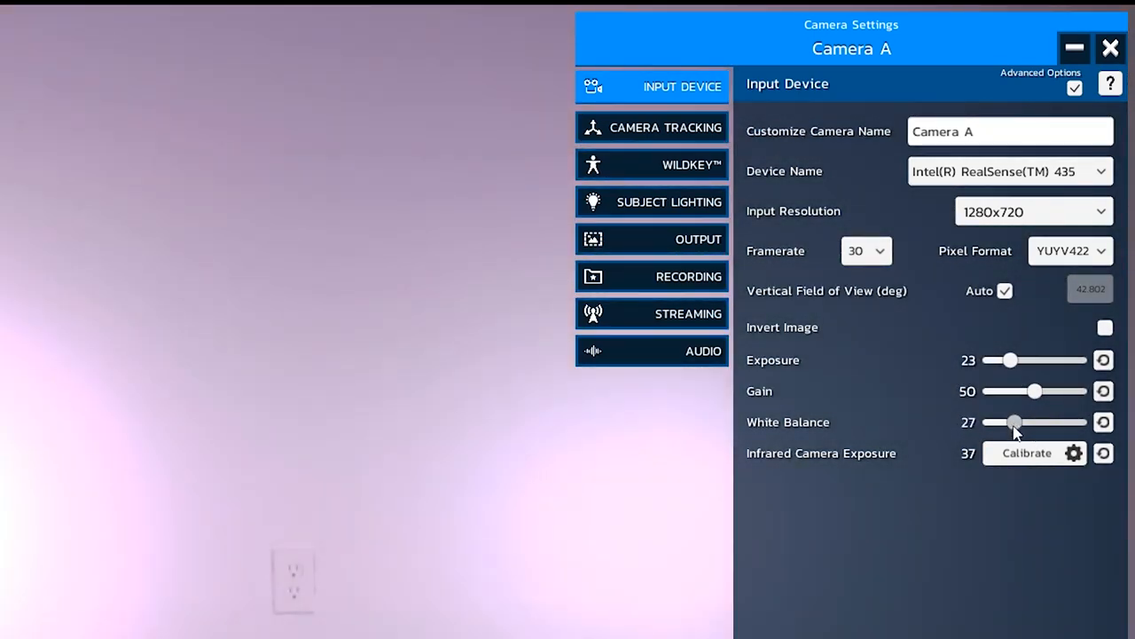
click(1104, 422)
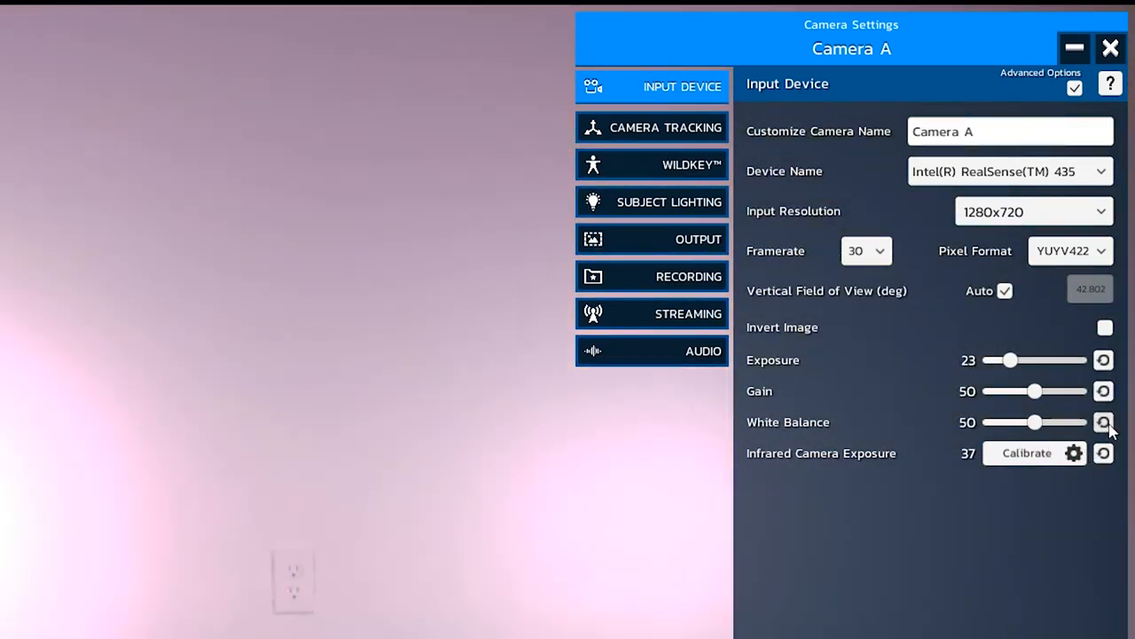